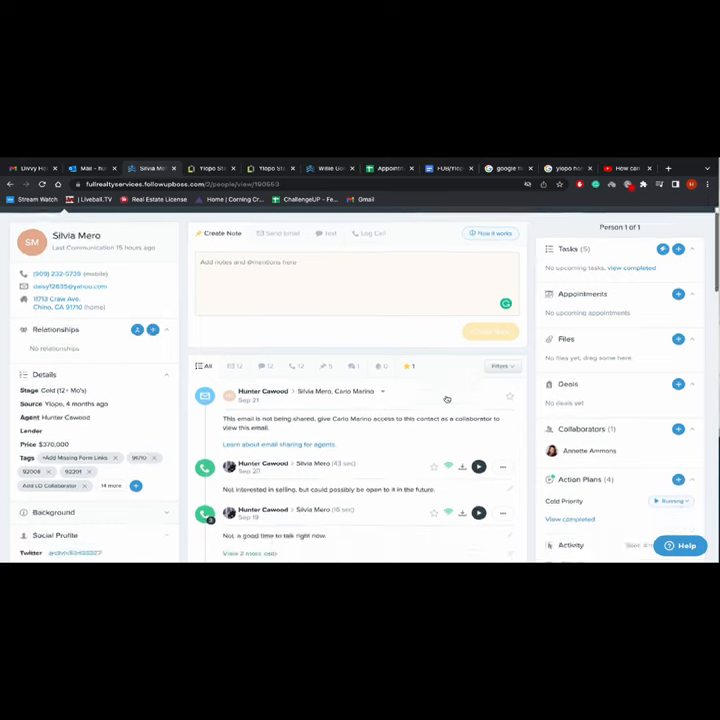
Step: Start a new seller alert for the lead from the Agent Toolkit
{"action": "scroll", "scroll_direction": "down", "scroll_amount": 3}
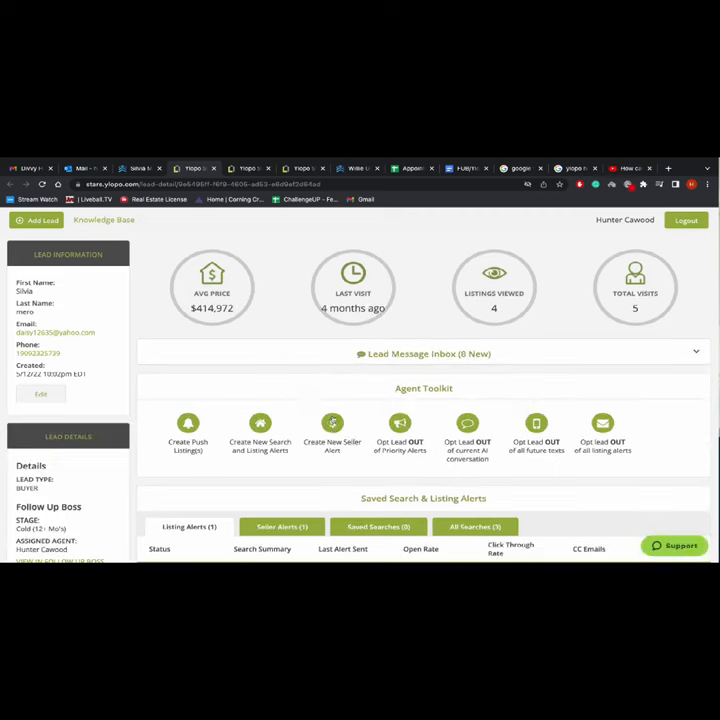
{"action": "left_click", "coordinate": [332, 436]}
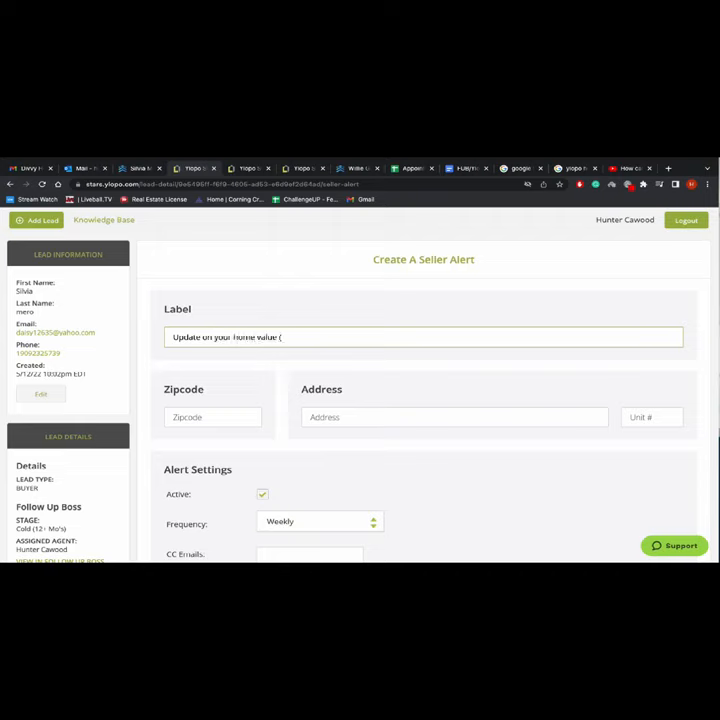
{"action": "type", "text": "11713 Craw Ave.)"}
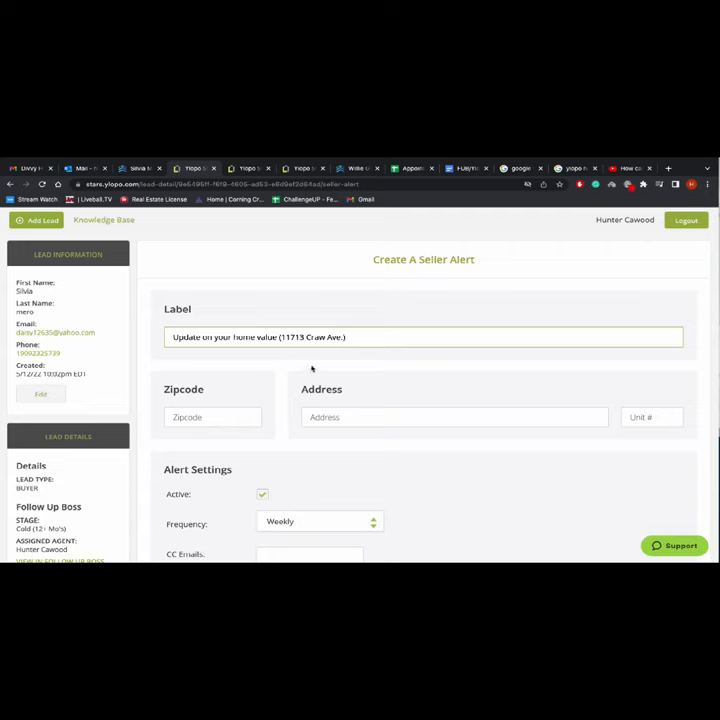
{"action": "type", "text": "11713 Craw Ave."}
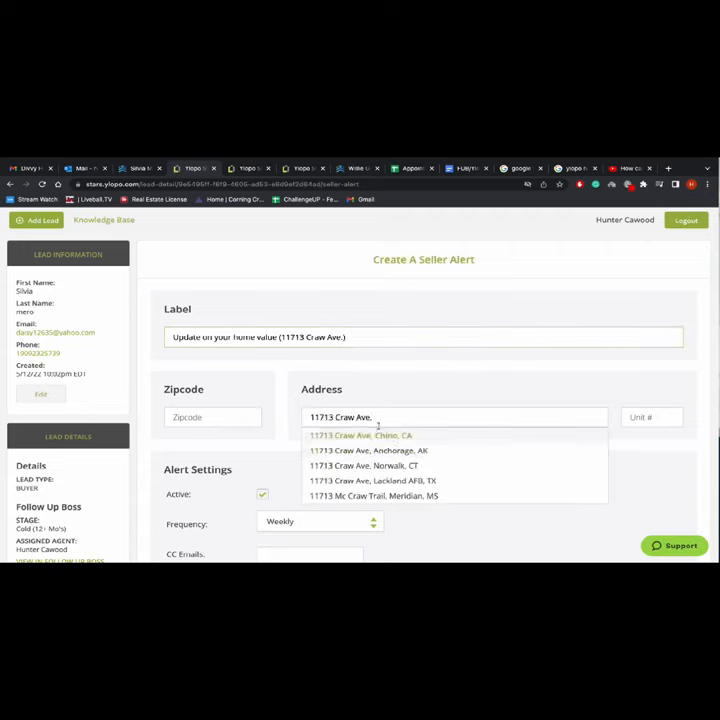
{"action": "left_click", "coordinate": [360, 436]}
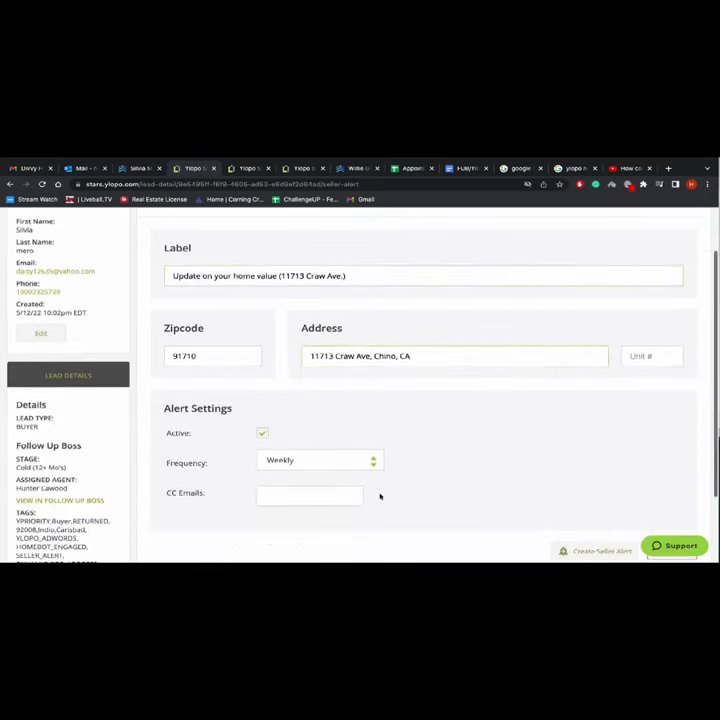
{"action": "left_click", "coordinate": [318, 460]}
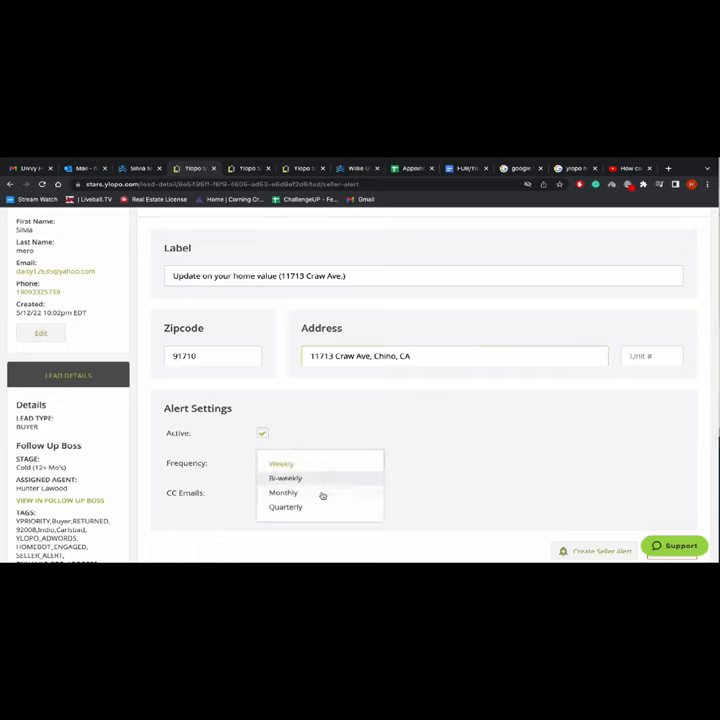
{"action": "left_click", "coordinate": [284, 492]}
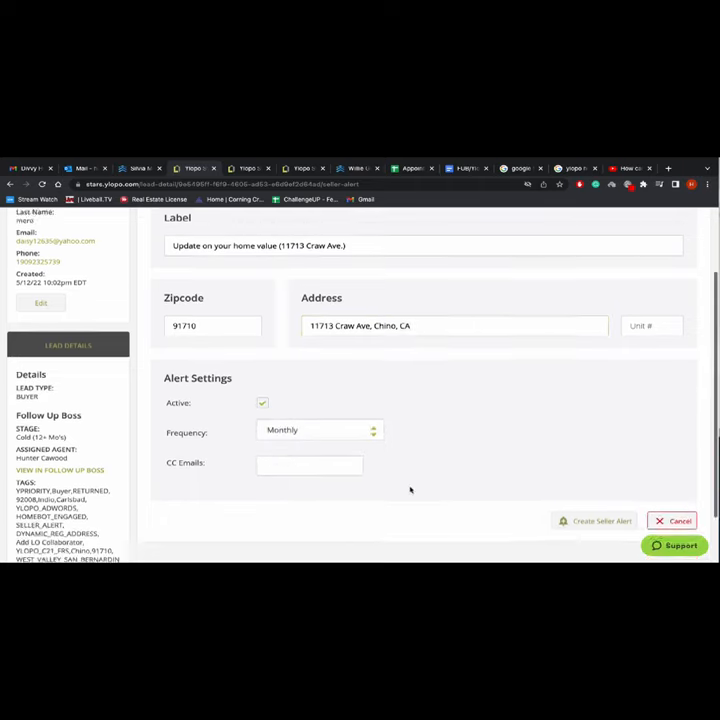